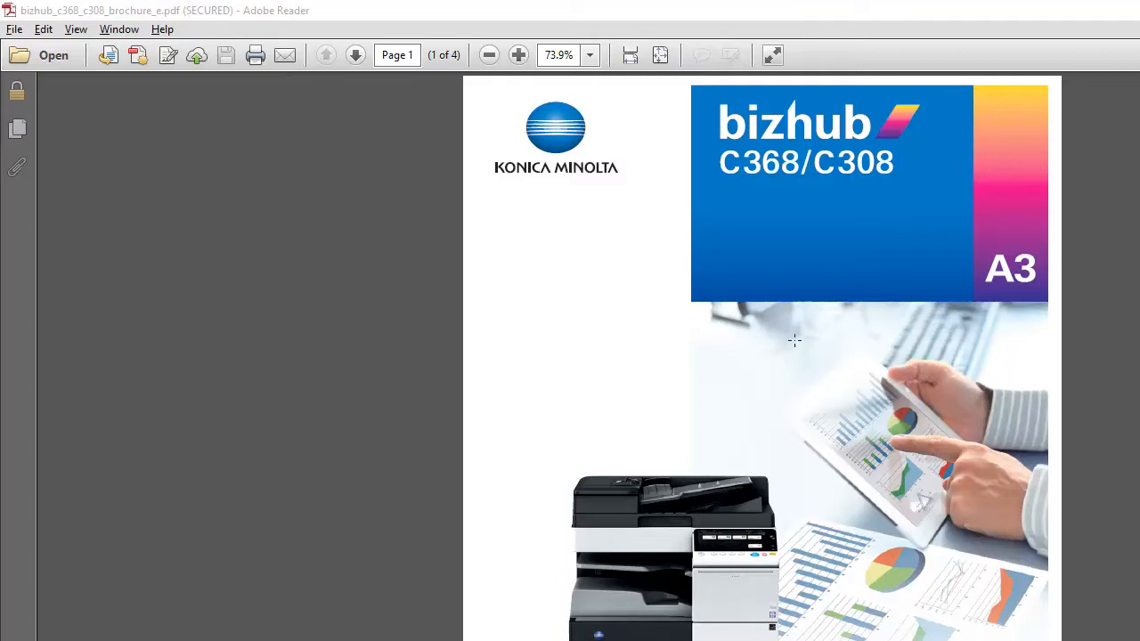
pyautogui.moveTo(800, 332)
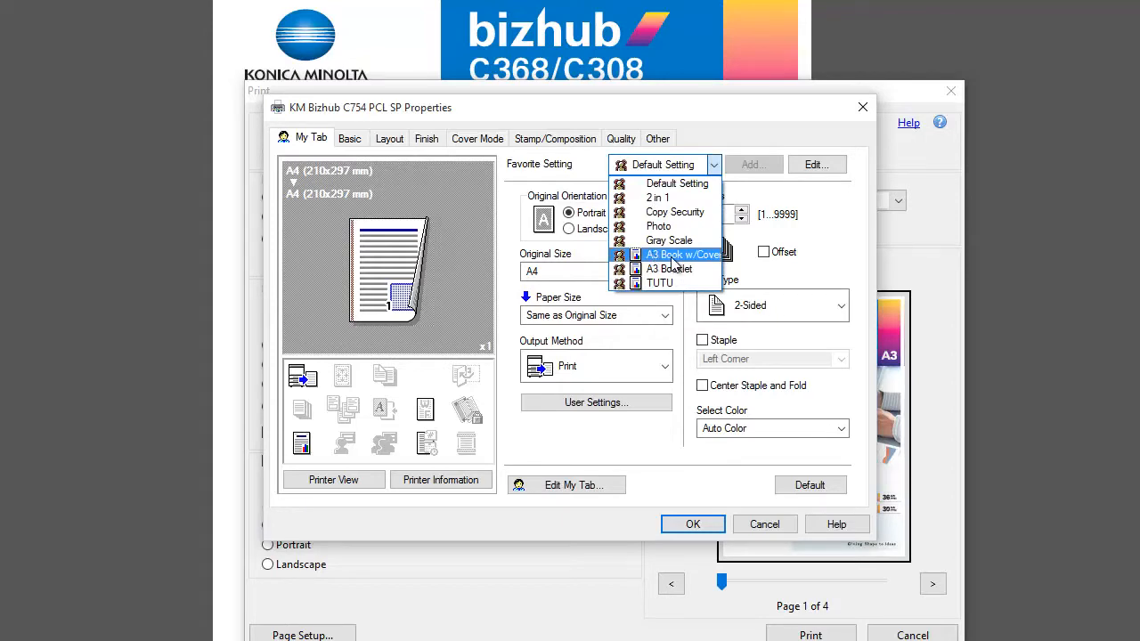
# Apply the 'A3 Book w/Cover' favorite for A3 paper, booklet type, centre staple and fold
pyautogui.click(682, 255)
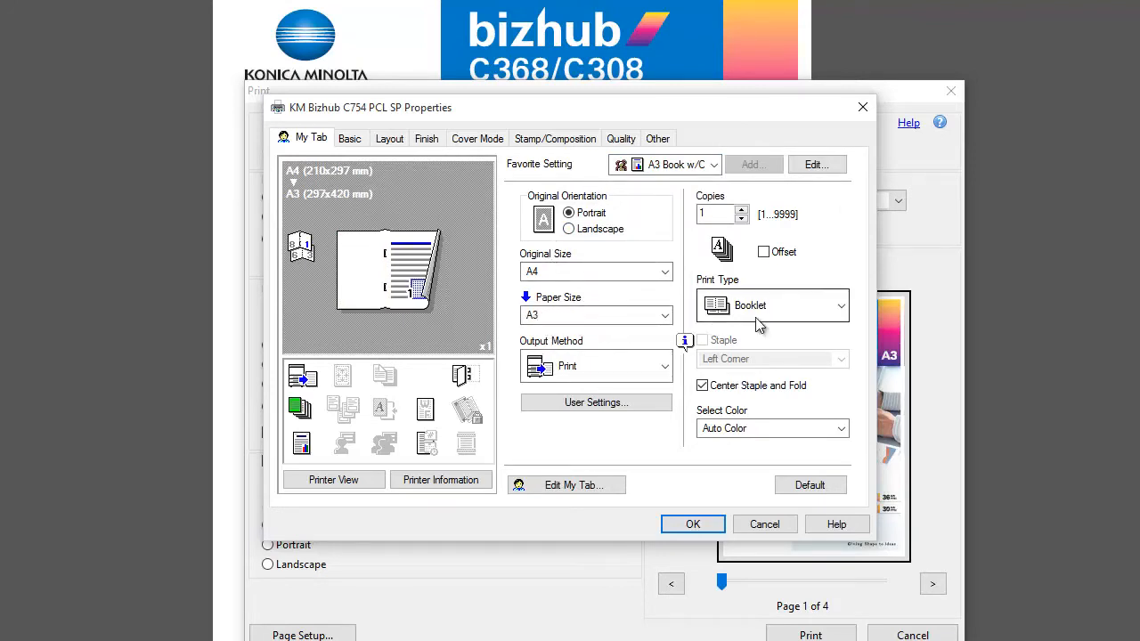
pyautogui.click(693, 524)
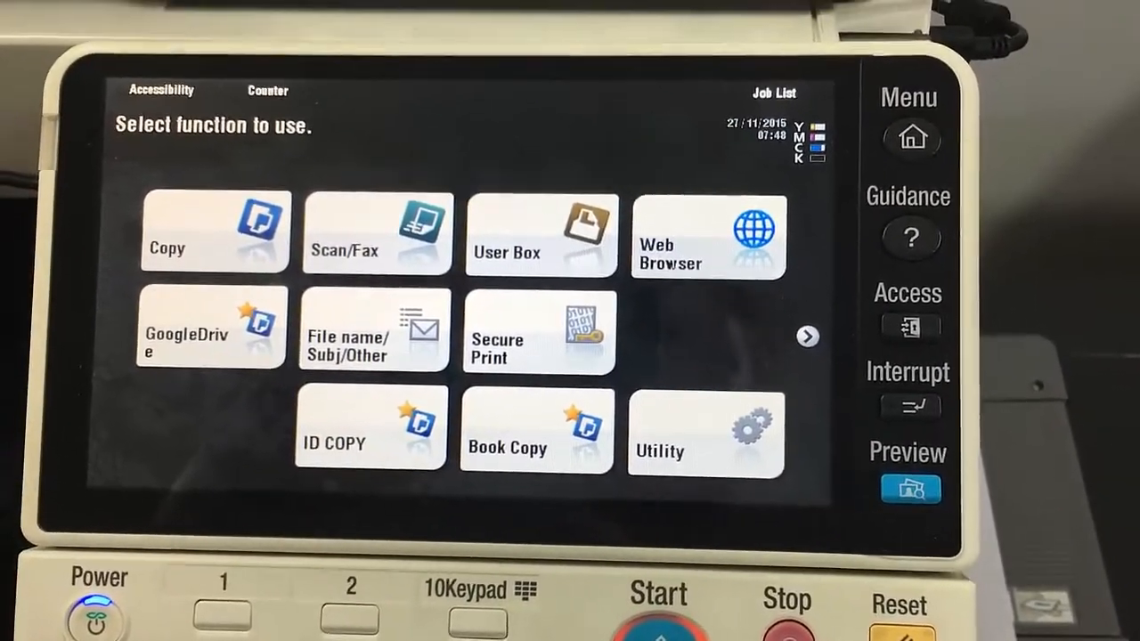
# Show the printer's Job List on the Active jobs tab
pyautogui.click(773, 92)
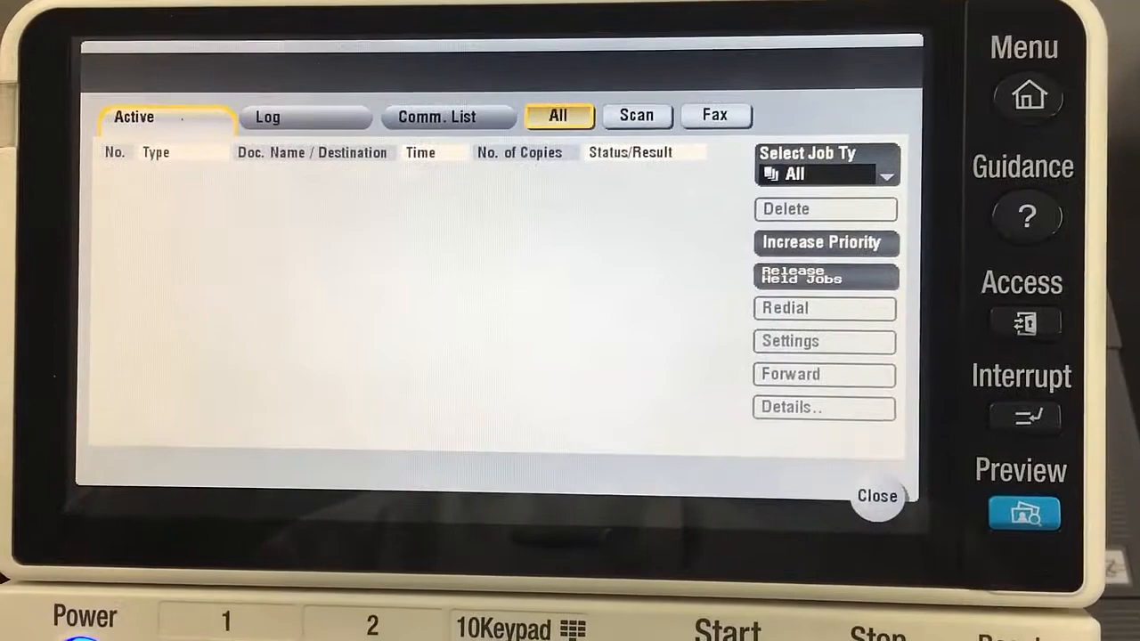